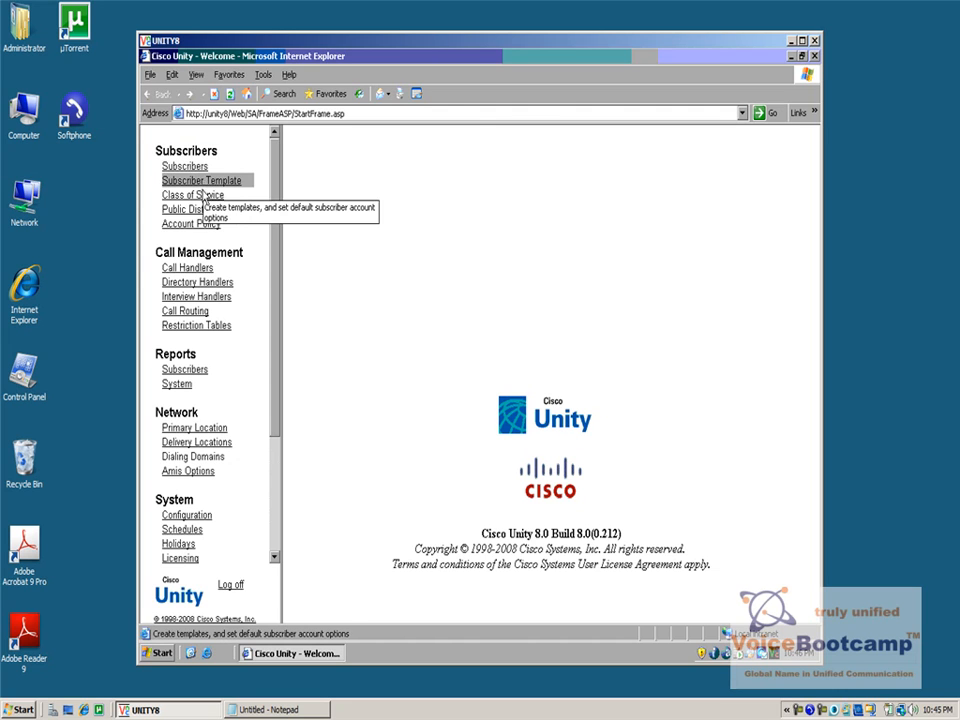
mouse_move(192, 194)
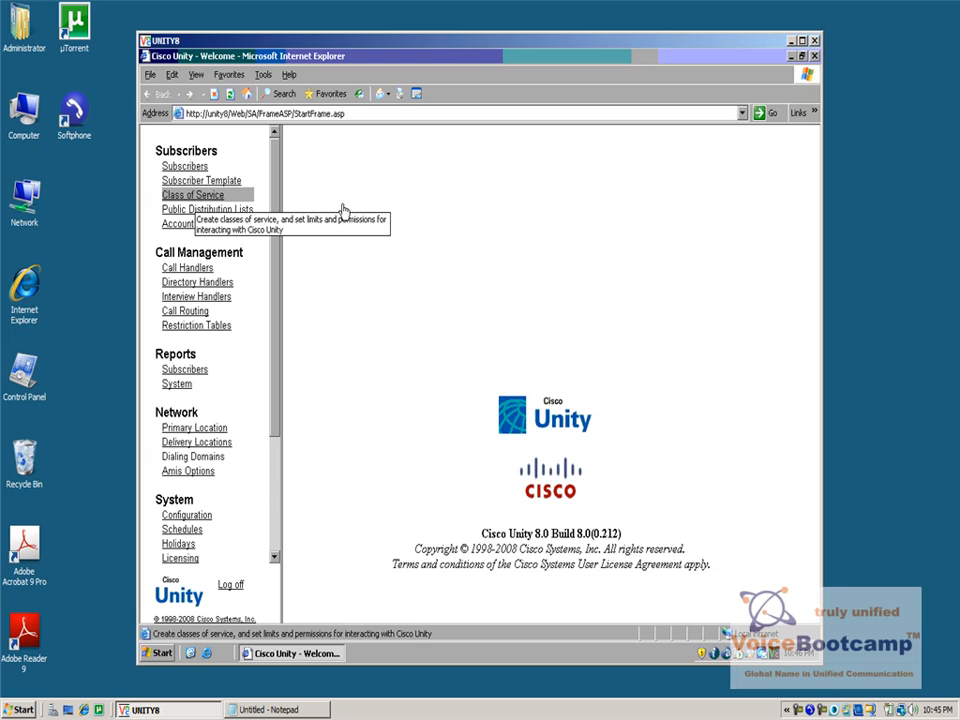
mouse_move(349, 235)
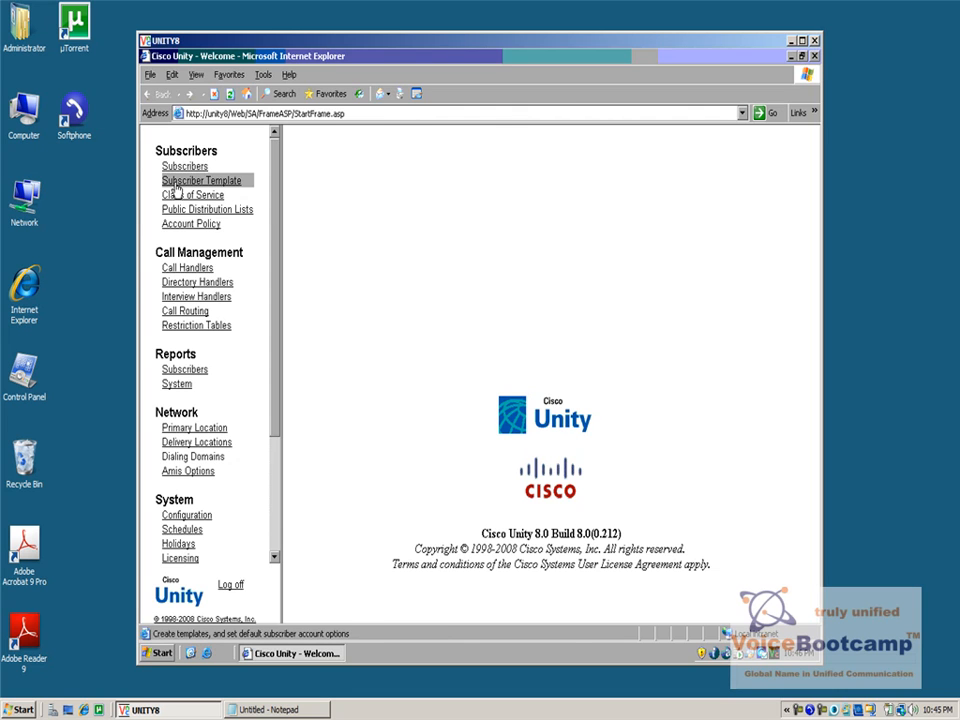
Open the default subscriber template and keep Eastern Time as the time zone
left_click(200, 180)
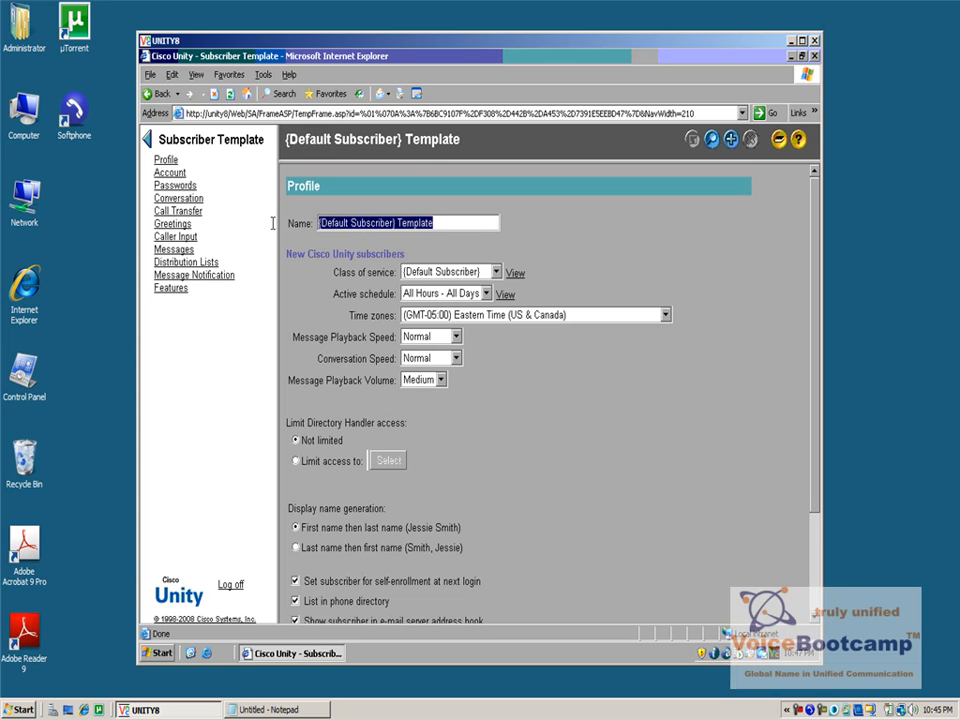
mouse_move(365, 268)
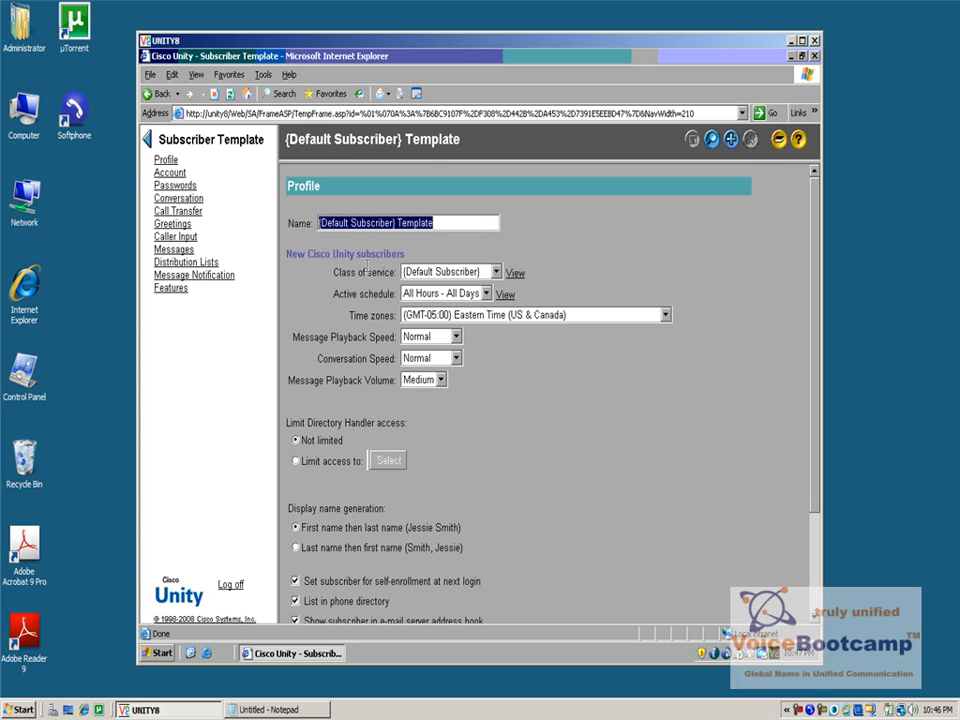
mouse_move(387, 351)
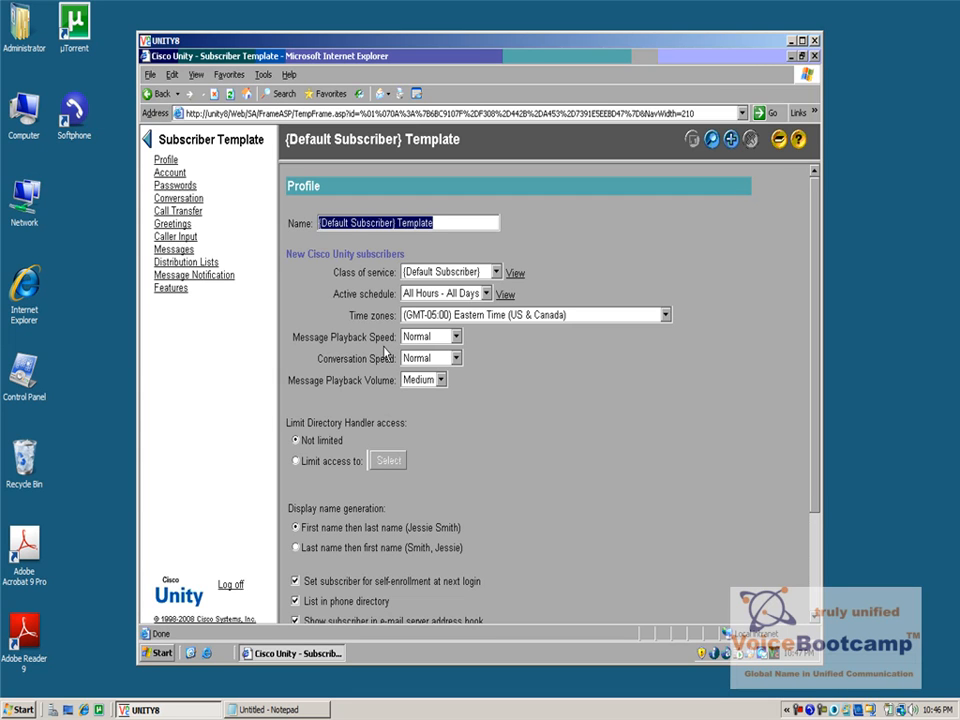
mouse_move(440, 356)
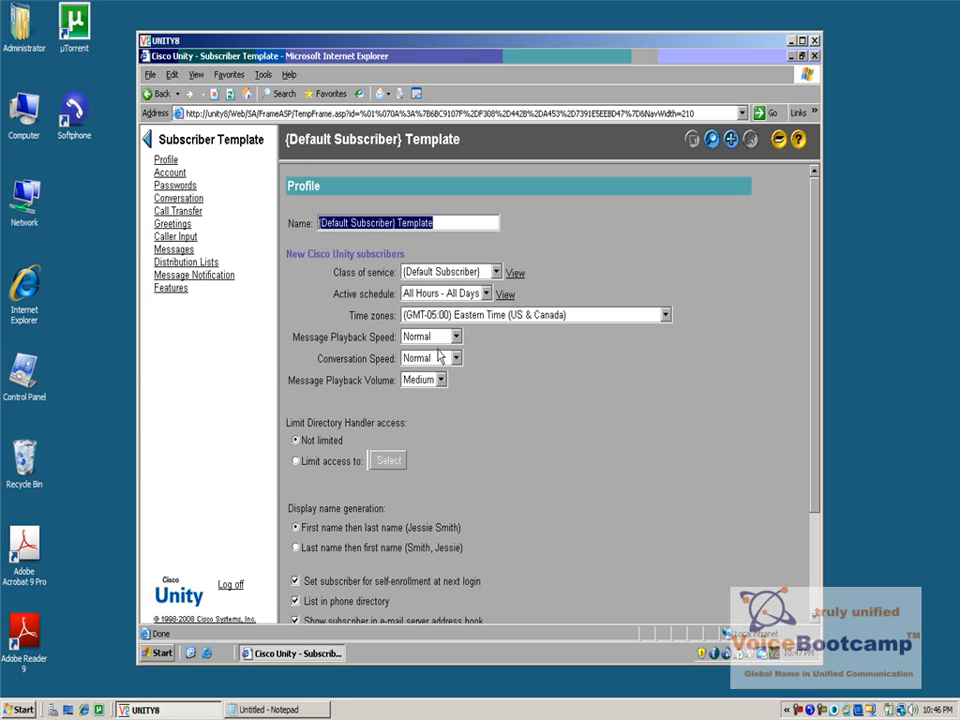
mouse_move(422, 318)
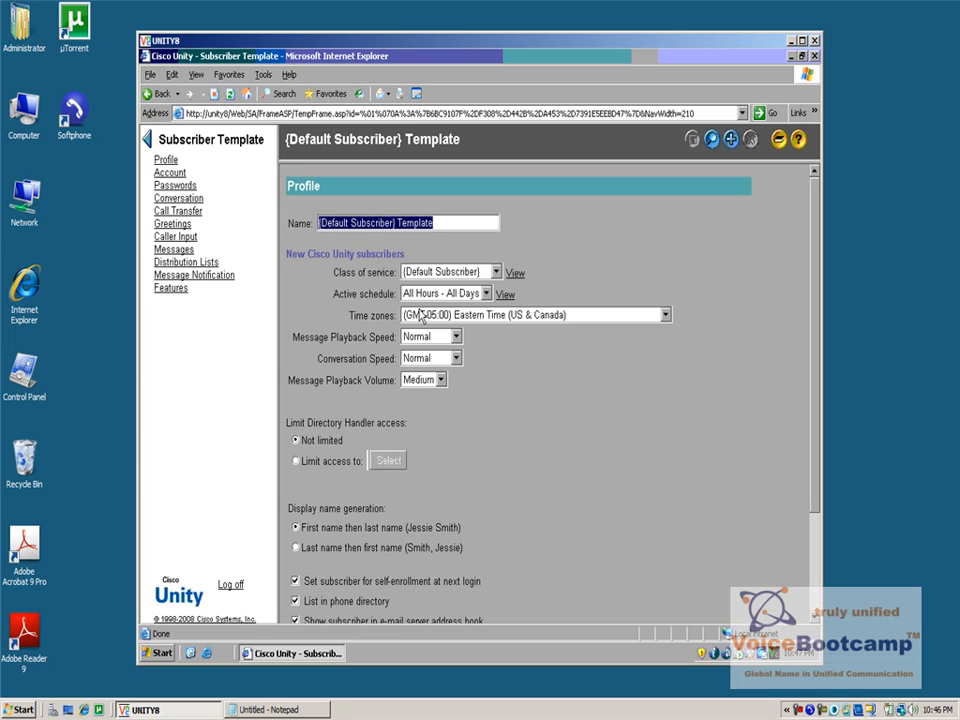
mouse_move(517, 326)
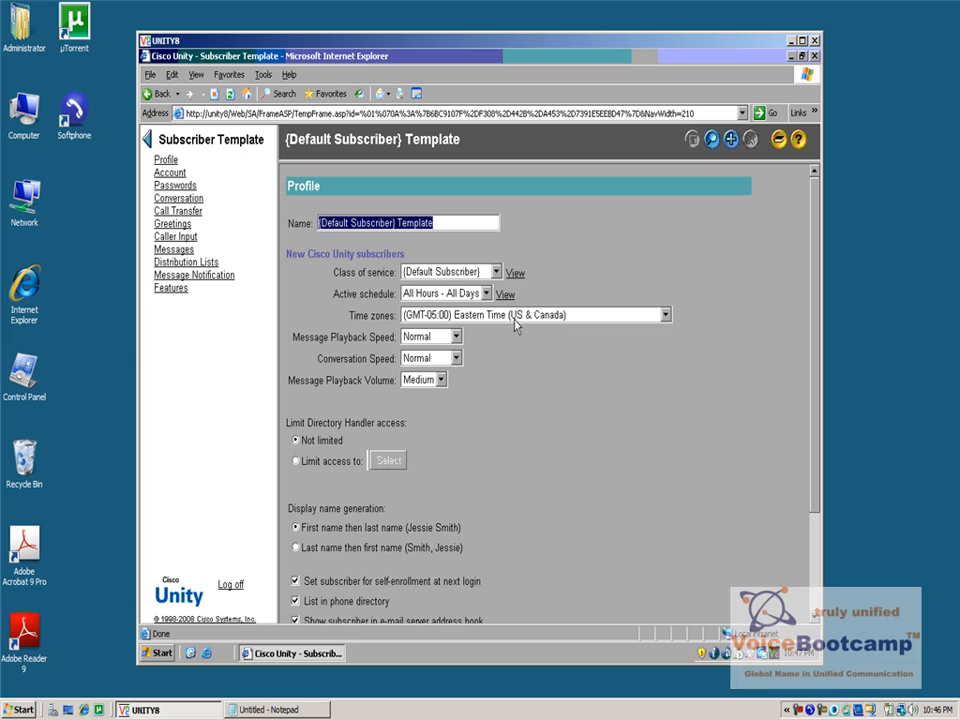
left_click(664, 314)
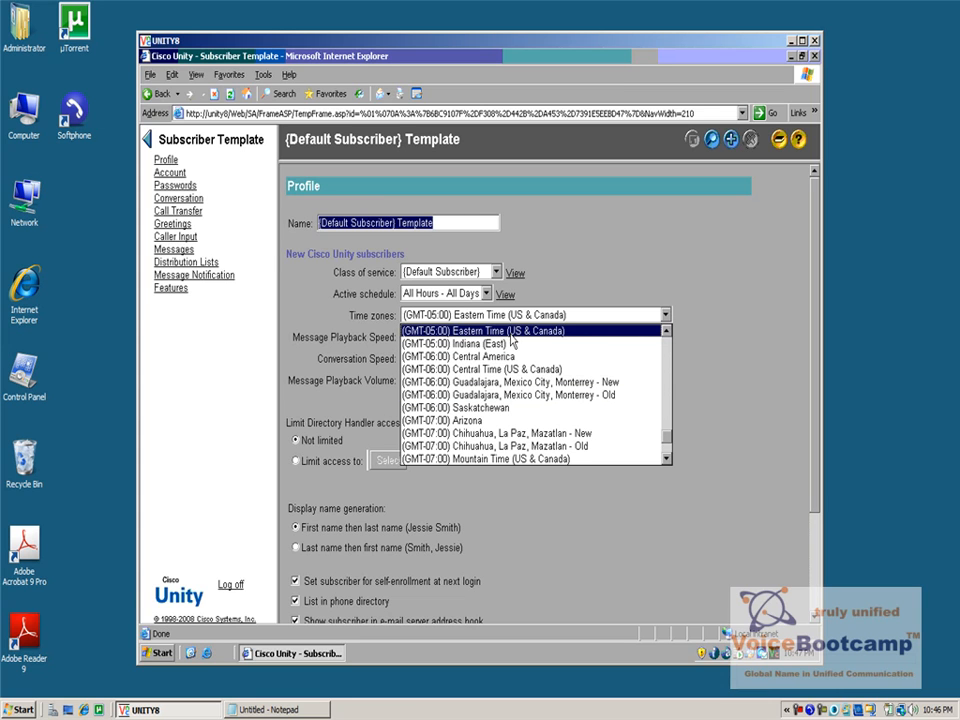
left_click(470, 330)
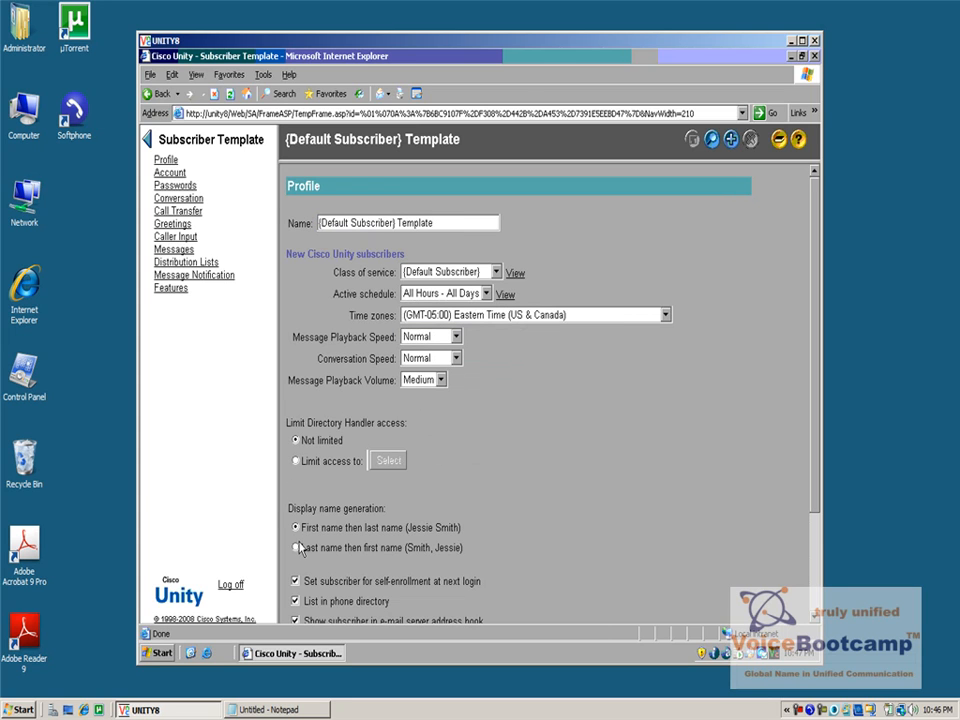
Set display name generation to 'Last name then first name'
double_click(335, 508)
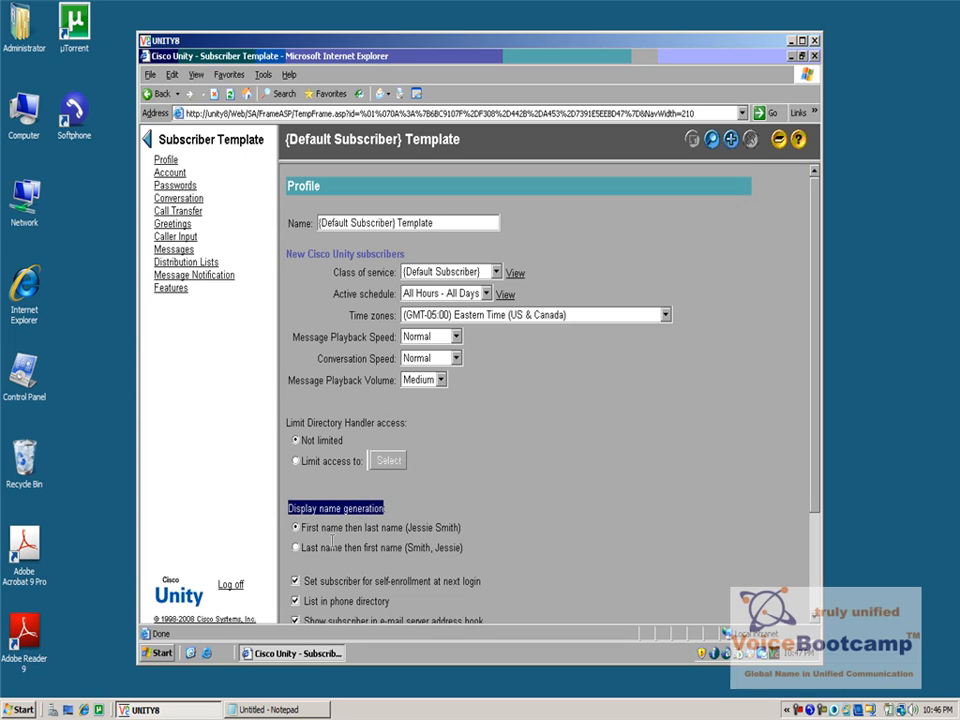
left_click(295, 547)
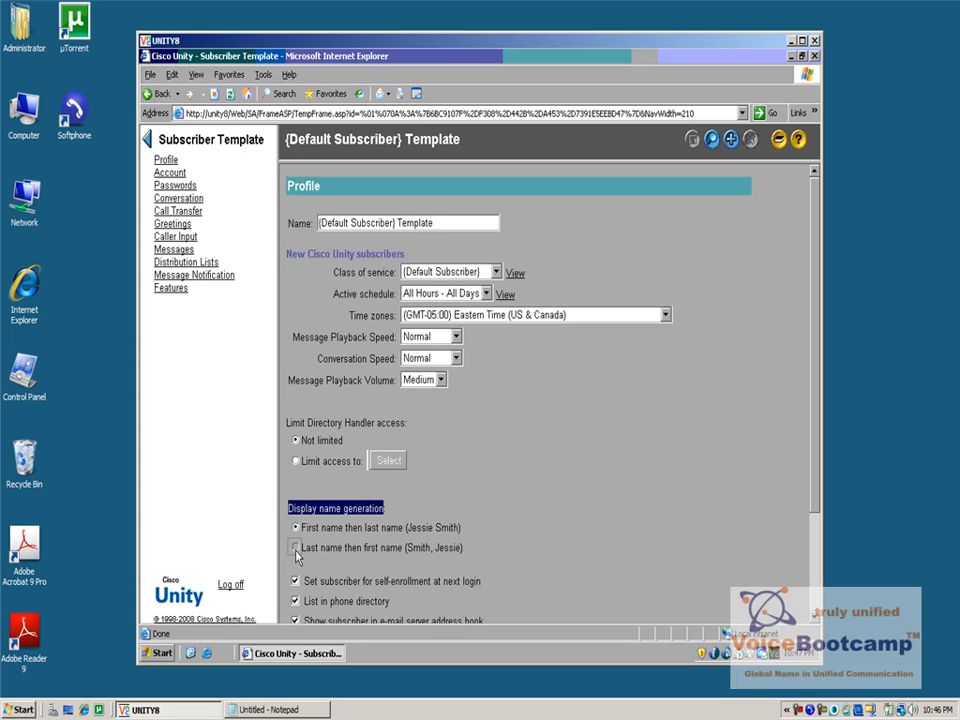
left_click(295, 547)
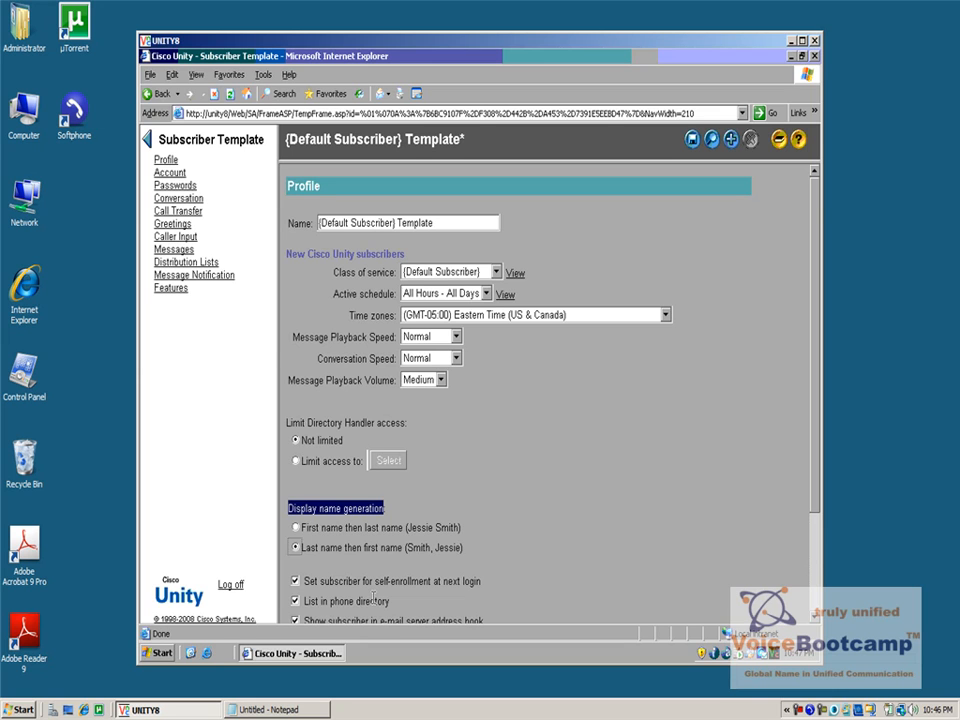
scroll("down", 3)
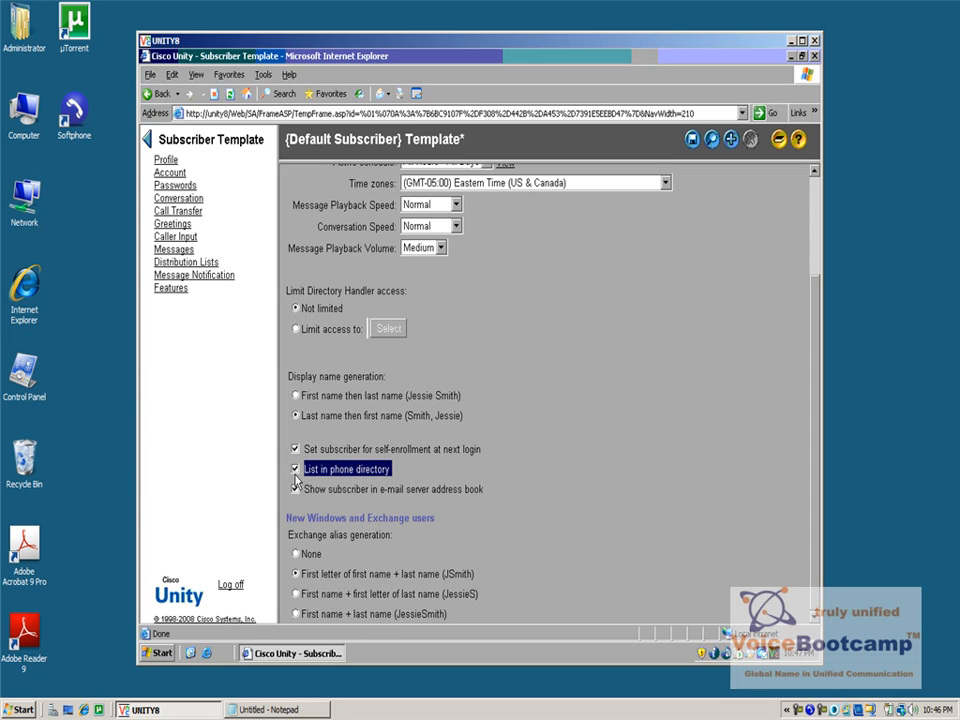
left_click(294, 468)
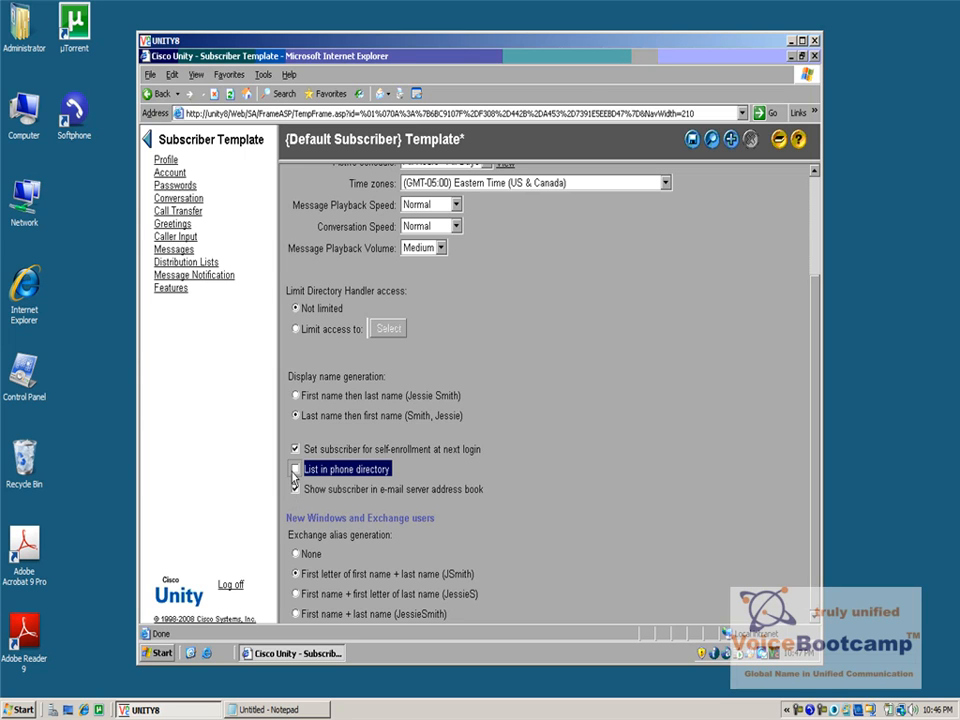
left_click(295, 489)
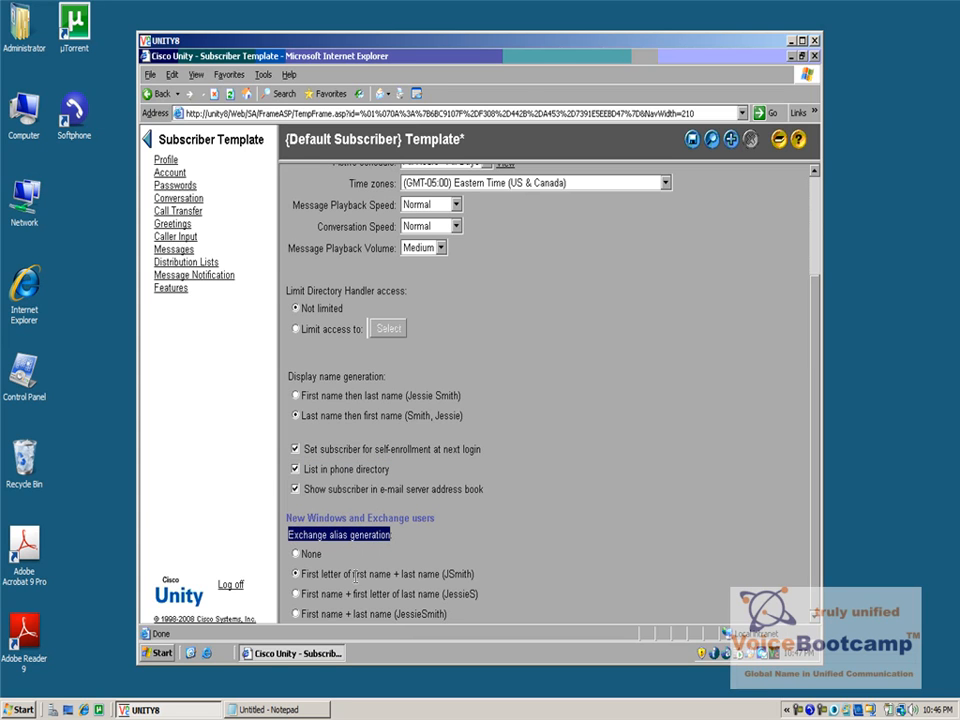
mouse_move(425, 592)
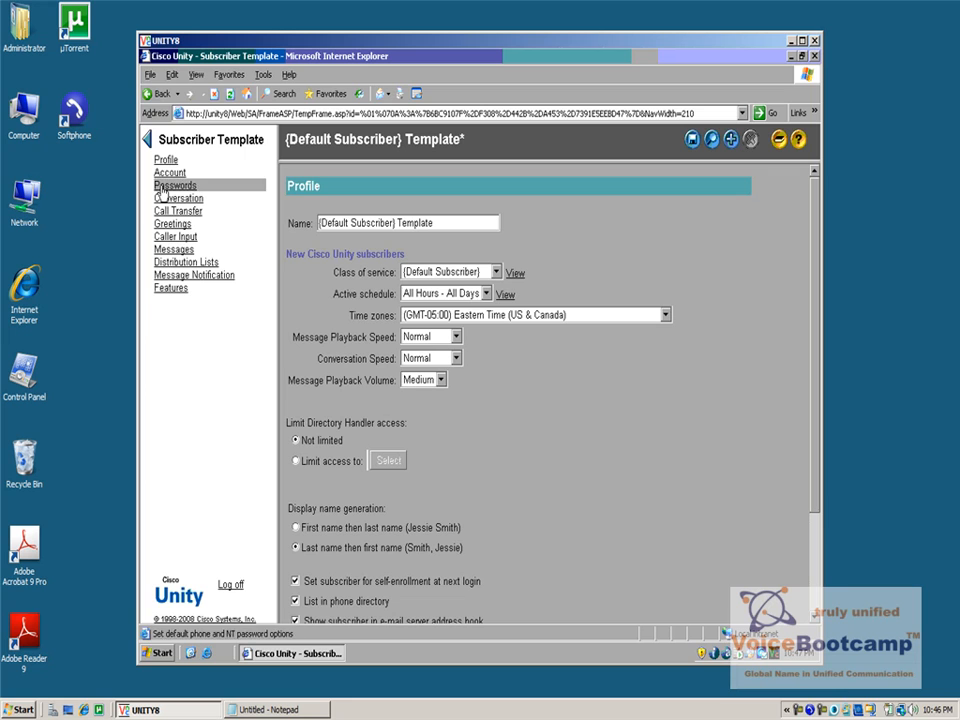
left_click(175, 185)
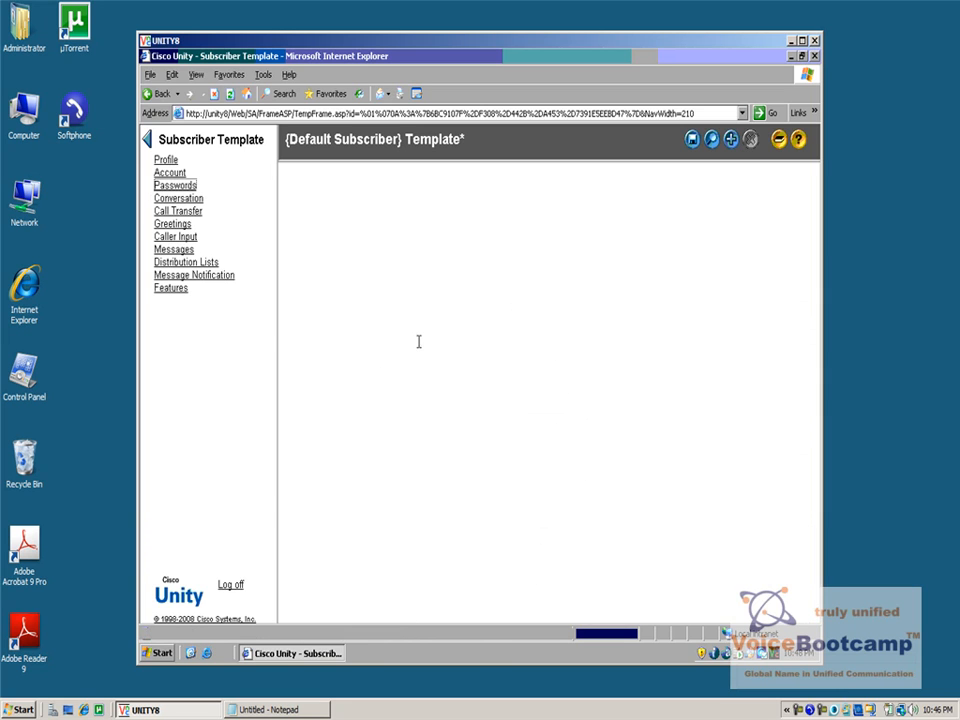
left_click(174, 185)
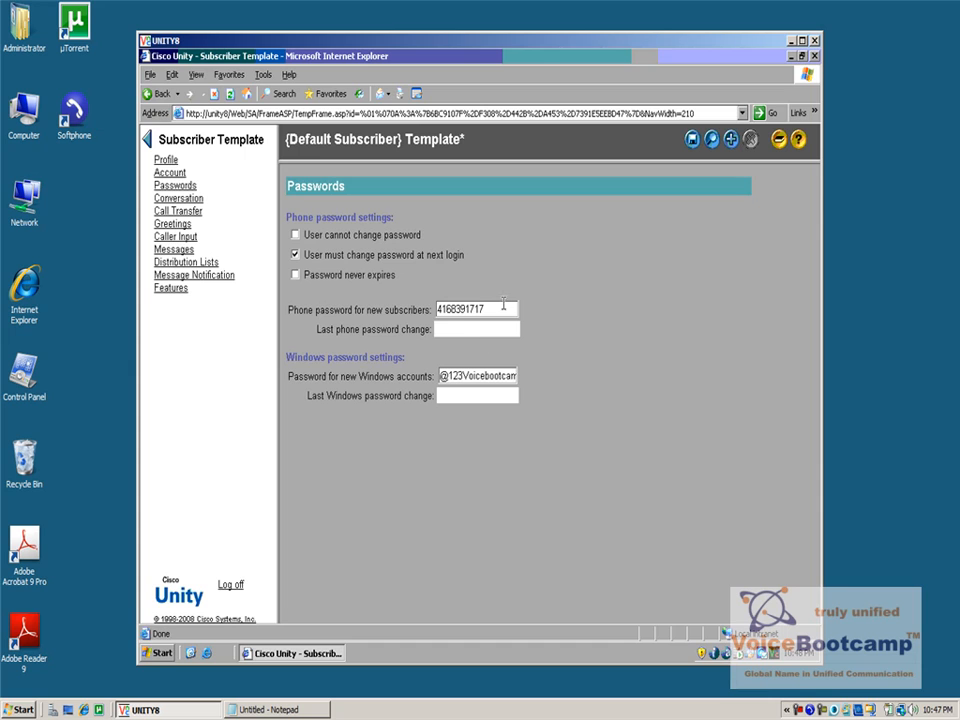
double_click(460, 309)
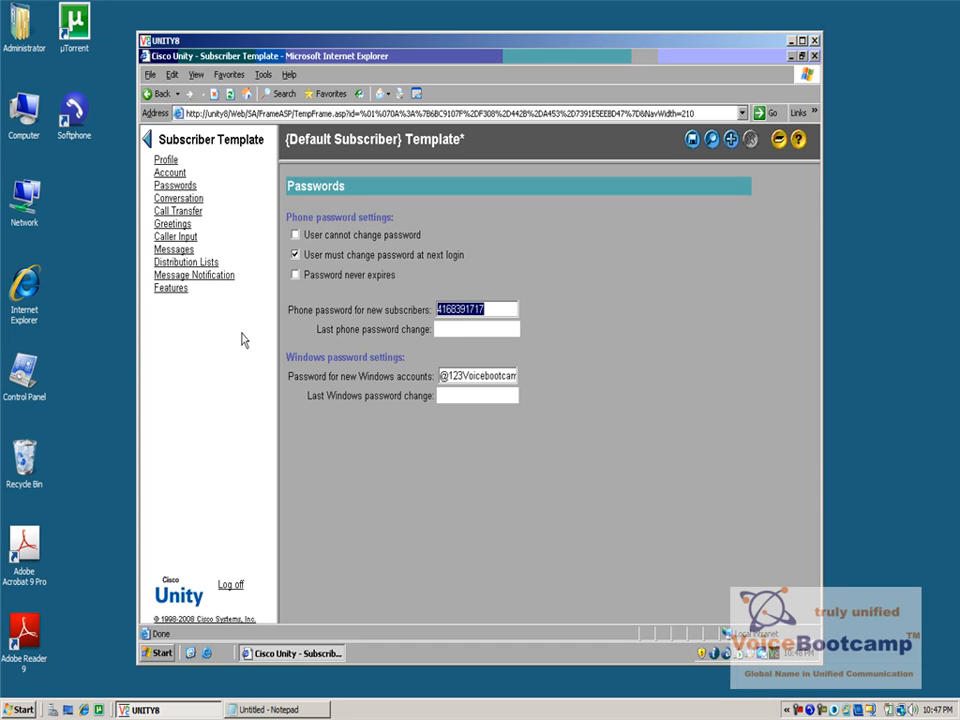
mouse_move(458, 410)
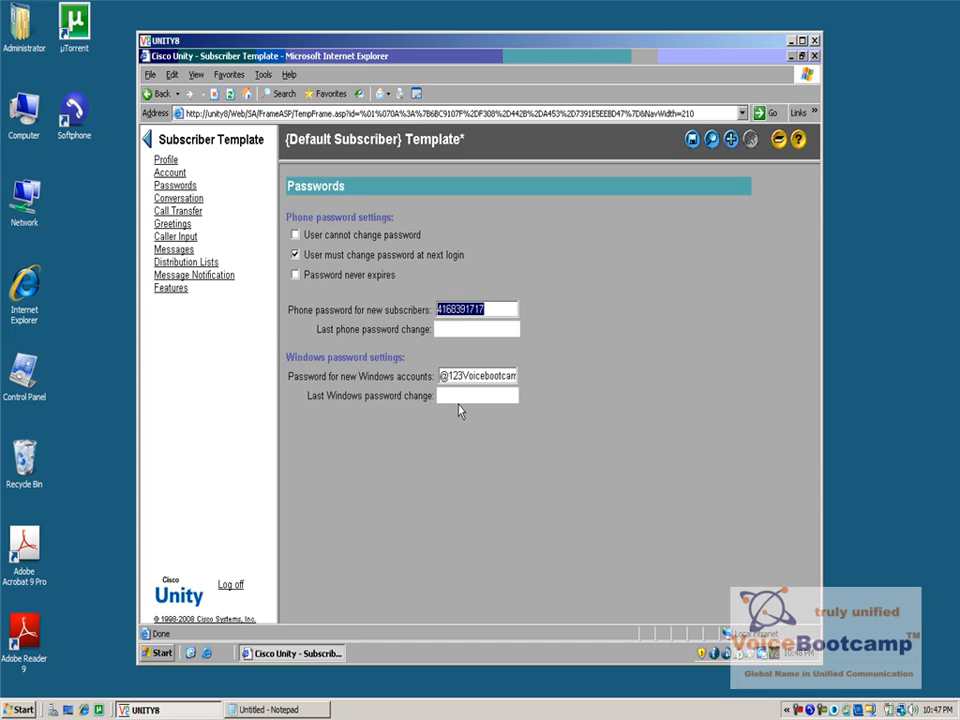
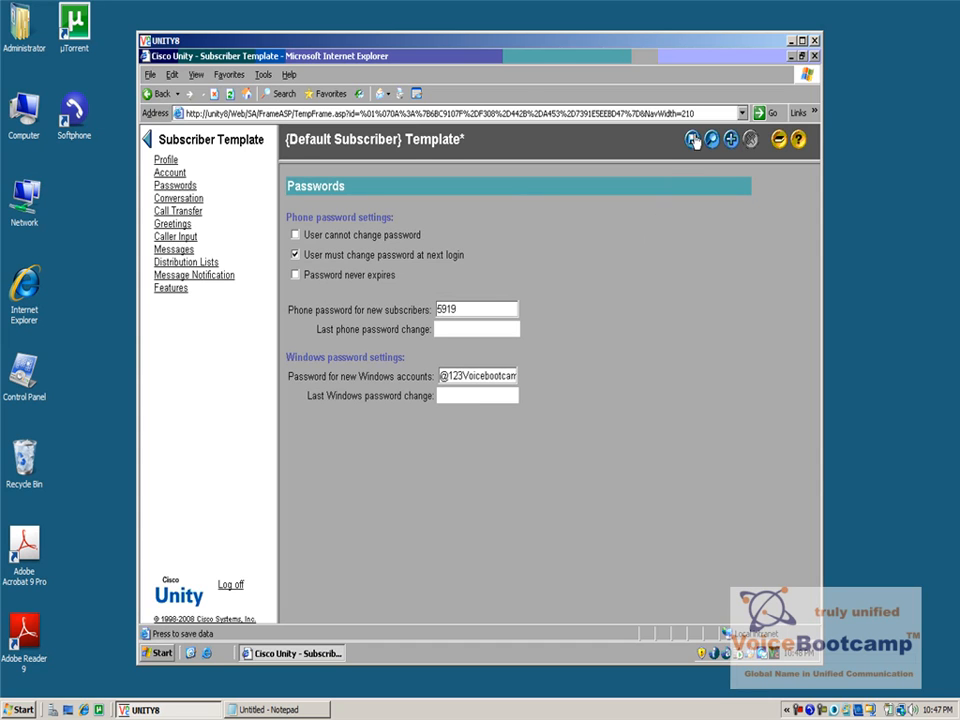
left_click(692, 139)
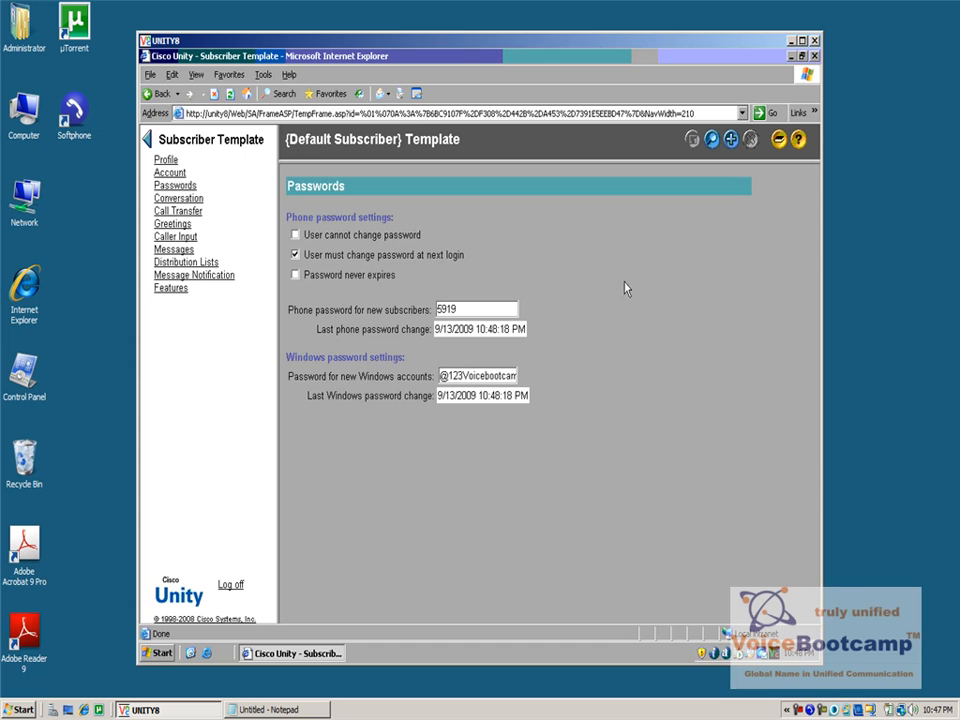
triple_click(476, 309)
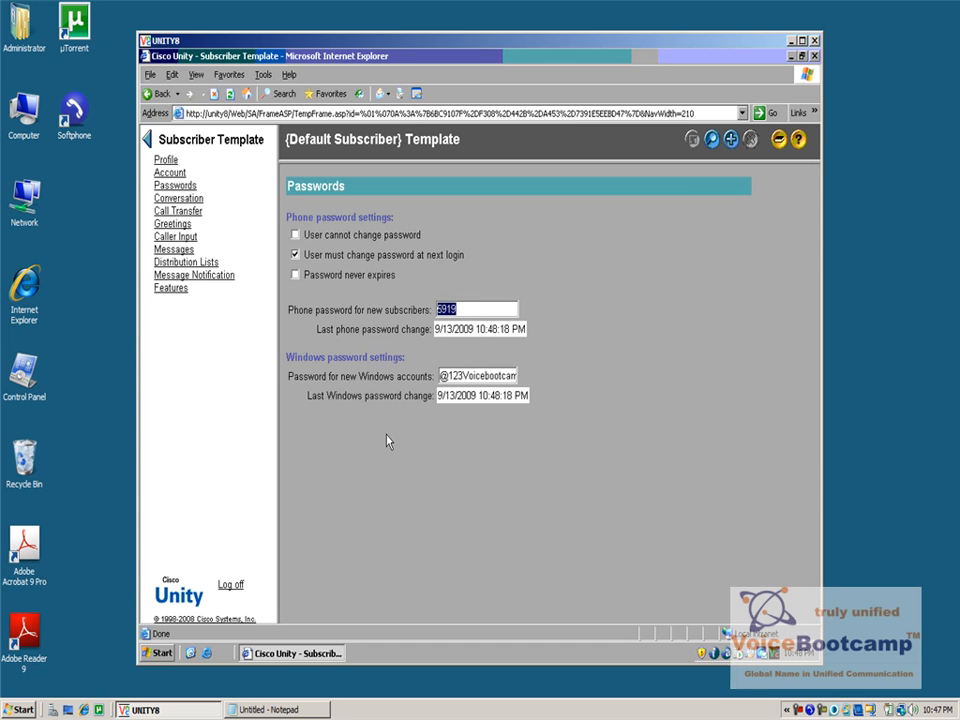
mouse_move(566, 563)
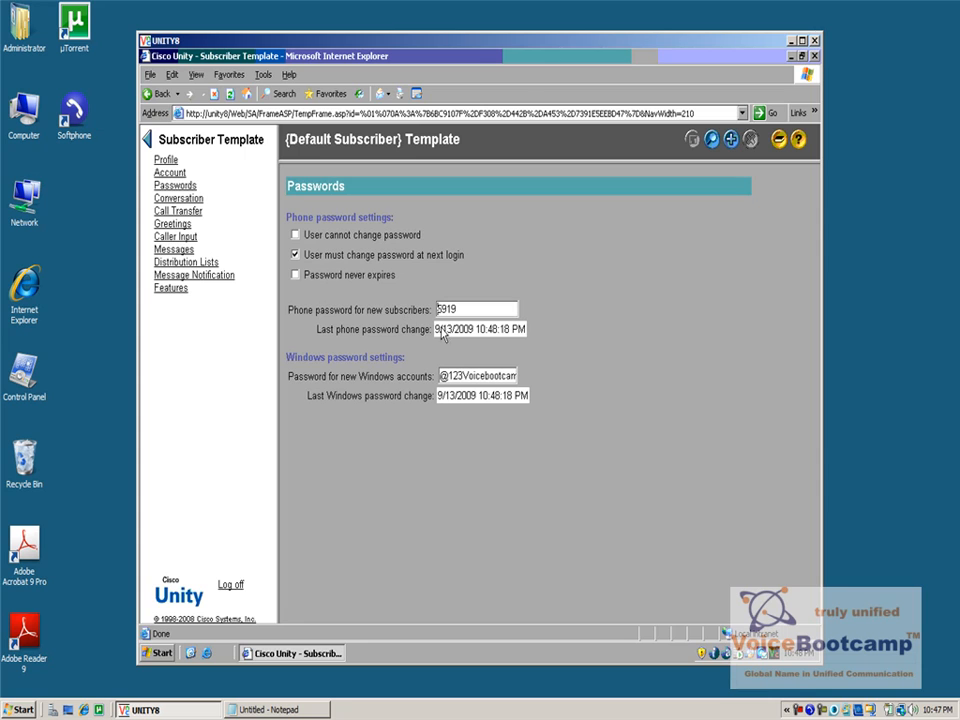
mouse_move(683, 163)
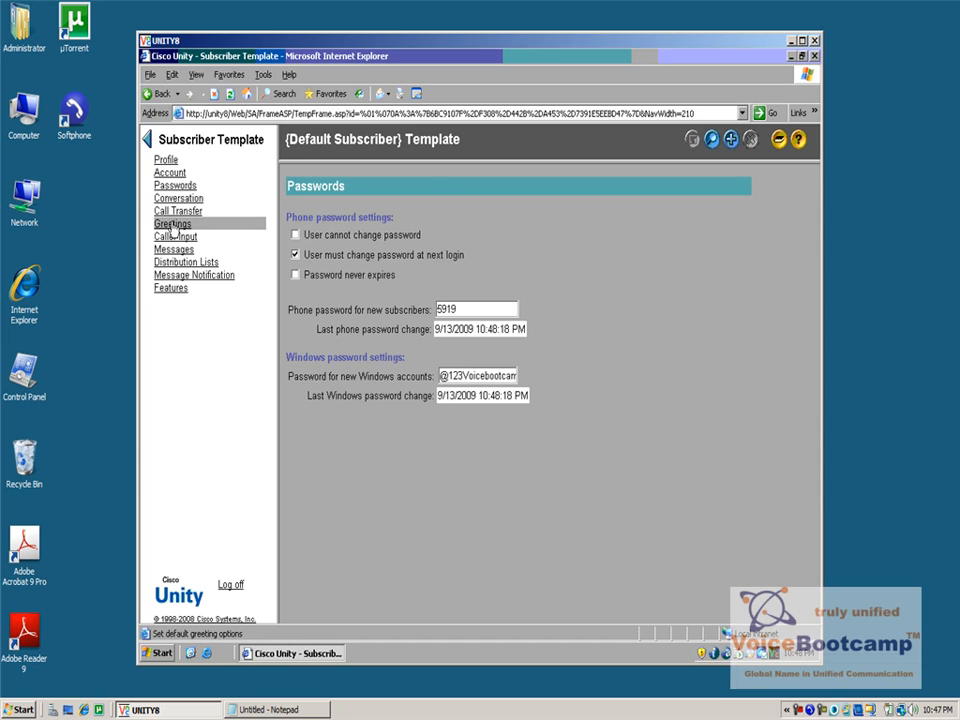
Go to the Greetings page in the Subscriber Template navigation list
left_click(172, 223)
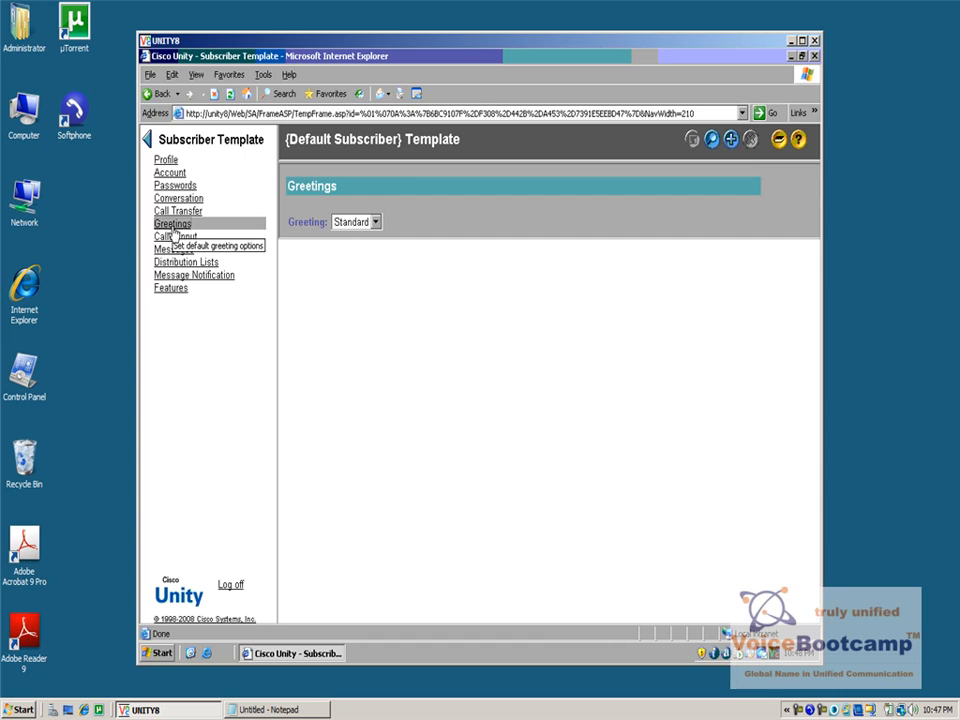
left_click(172, 223)
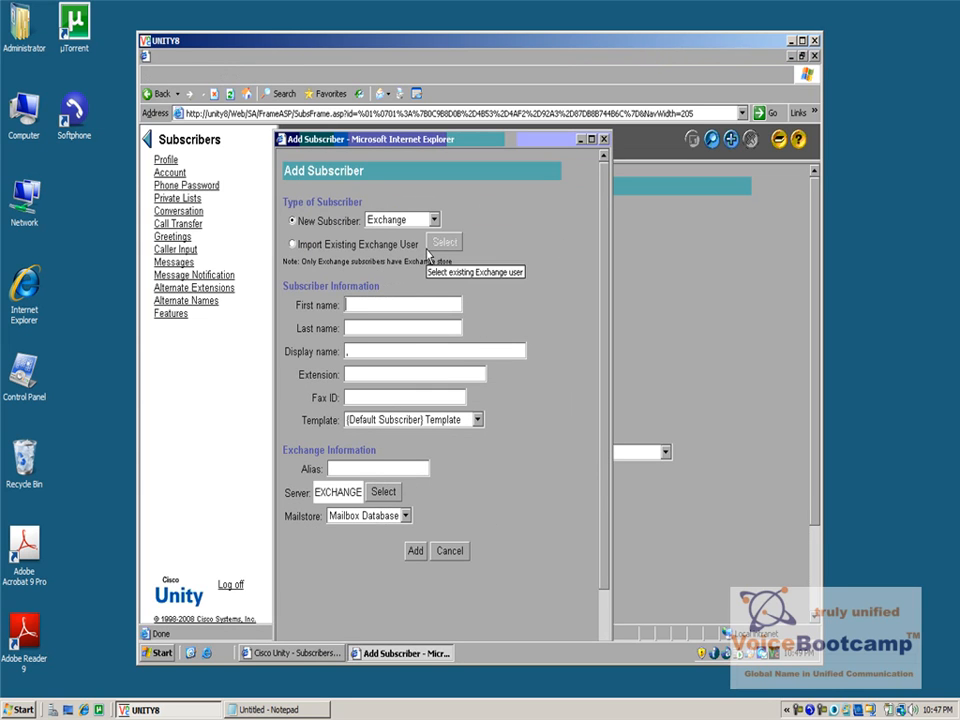
Fill in Test One, {Default Subscriber} Template, extension 3001, then cancel without adding
type("Test")
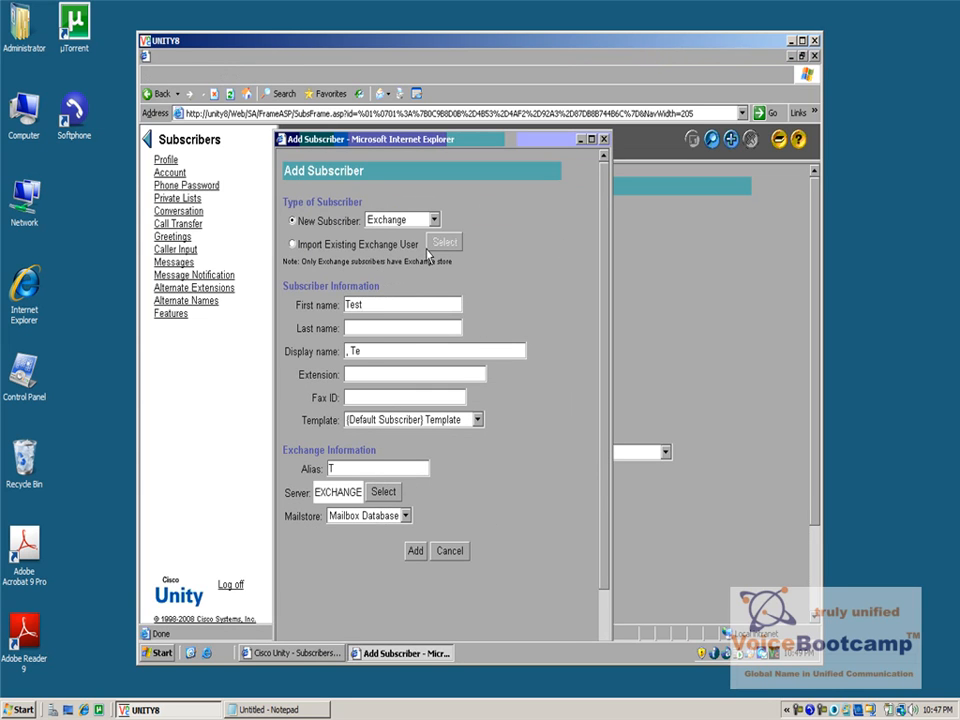
type("One")
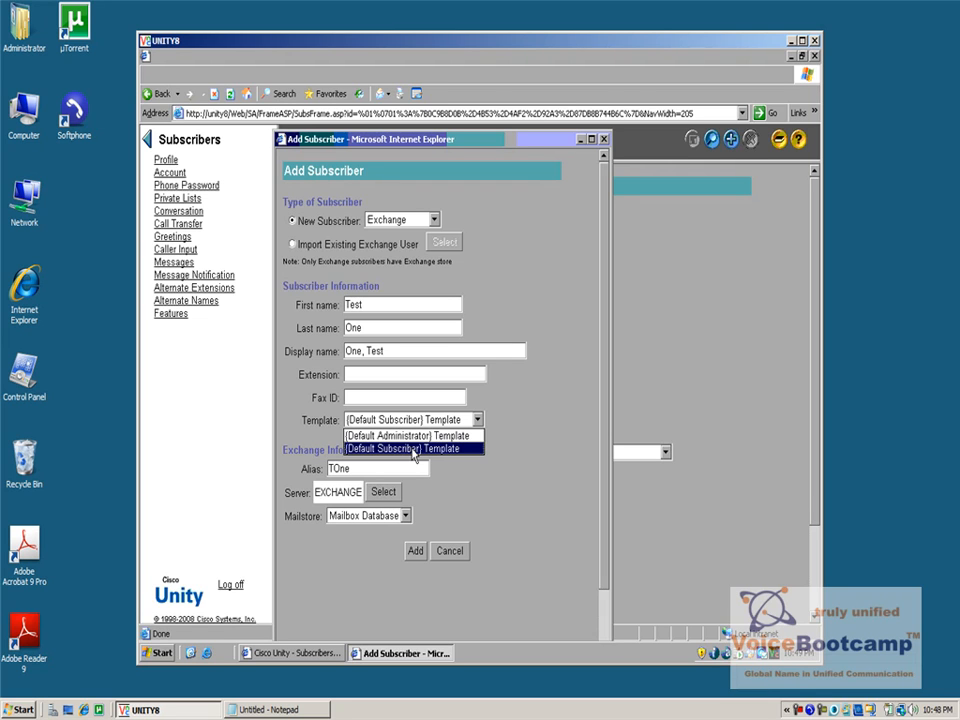
left_click(413, 448)
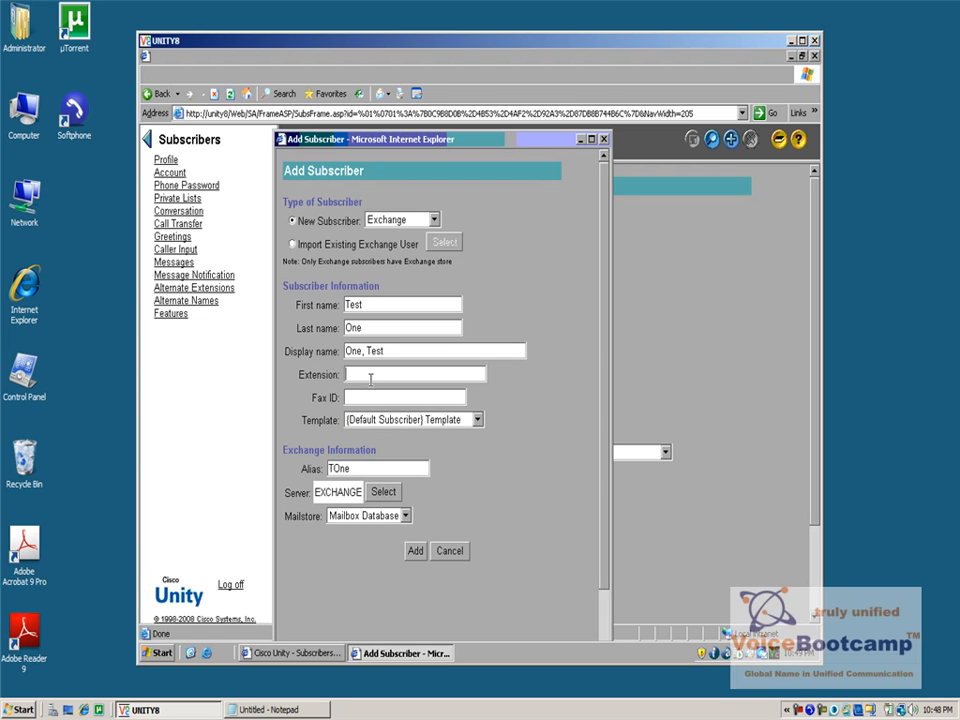
type("3001")
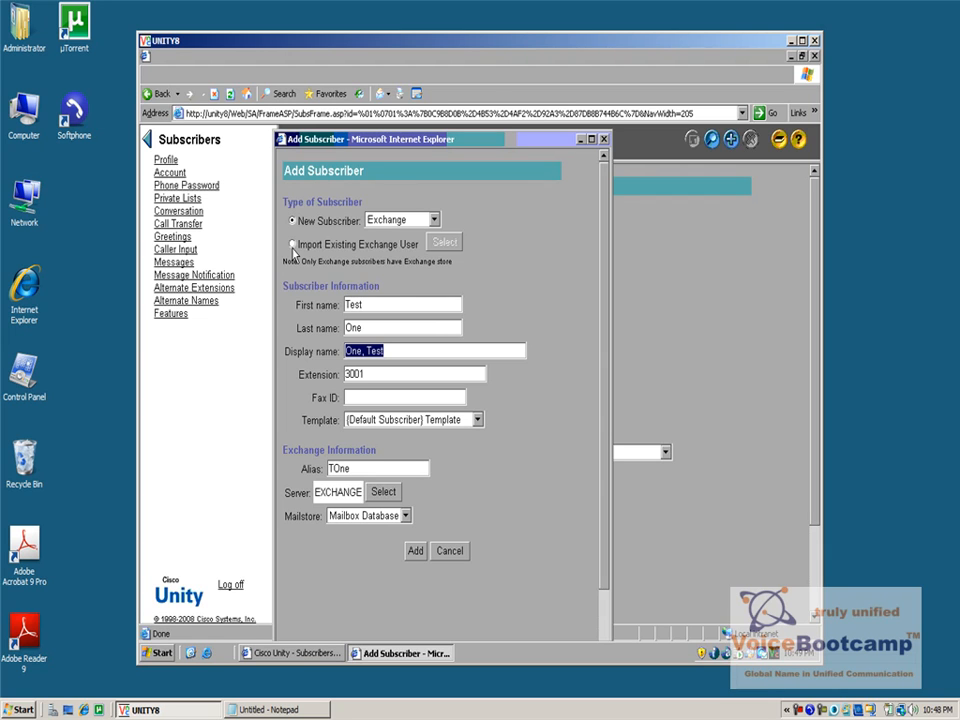
mouse_move(400, 300)
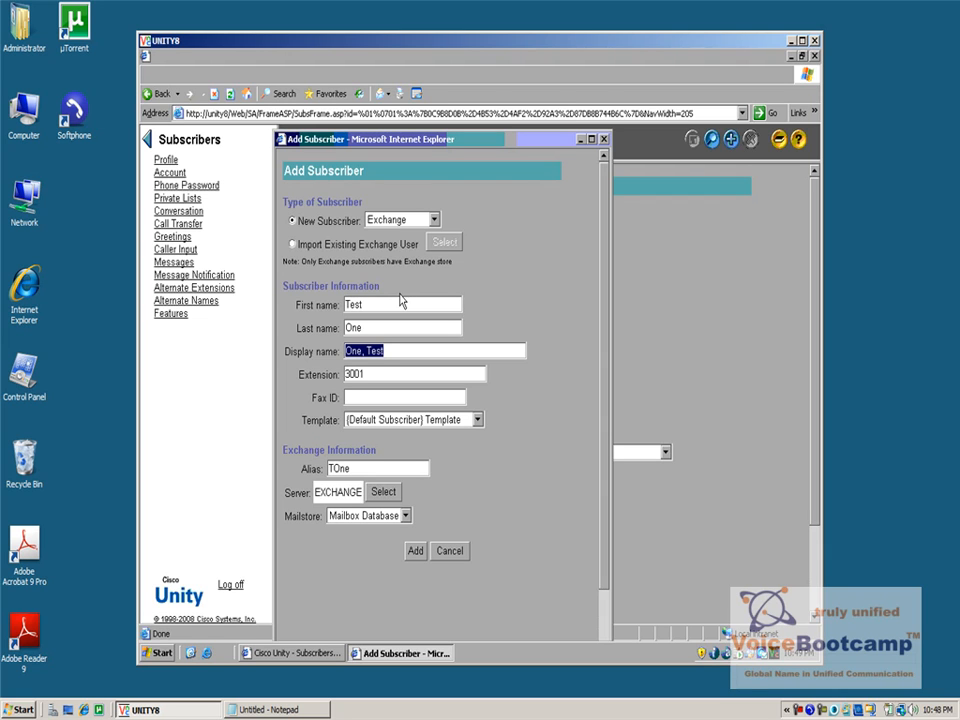
mouse_move(393, 278)
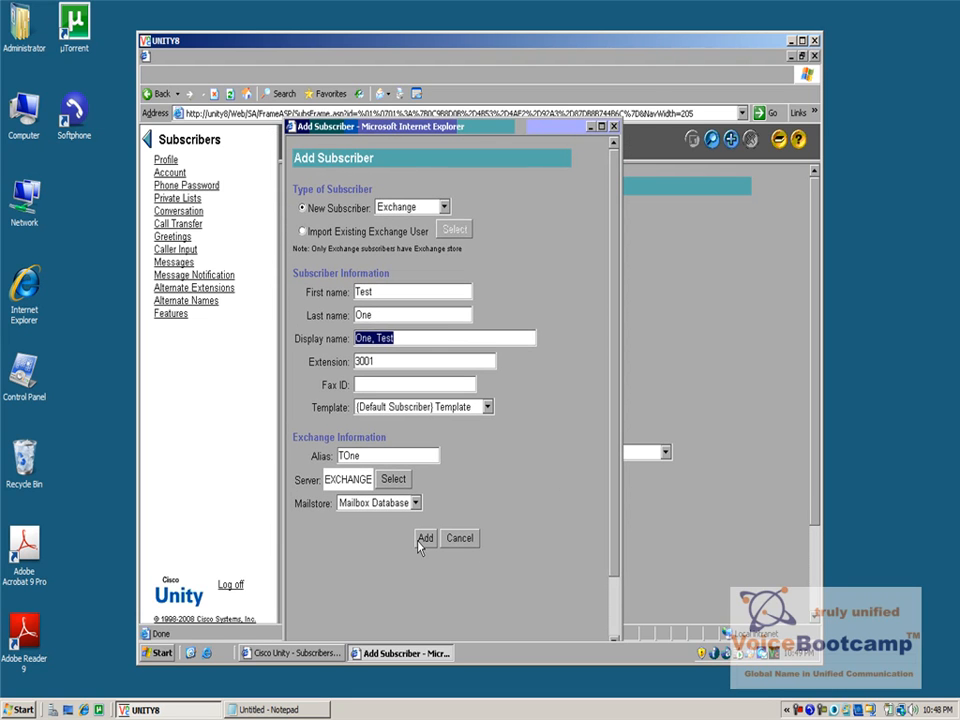
mouse_move(491, 620)
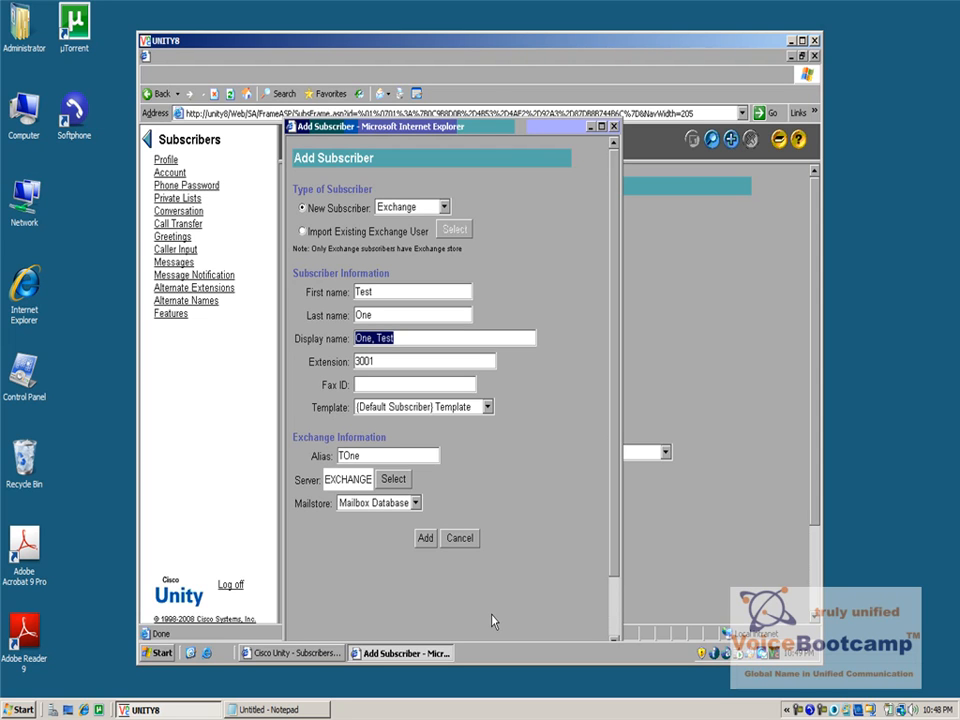
mouse_move(448, 556)
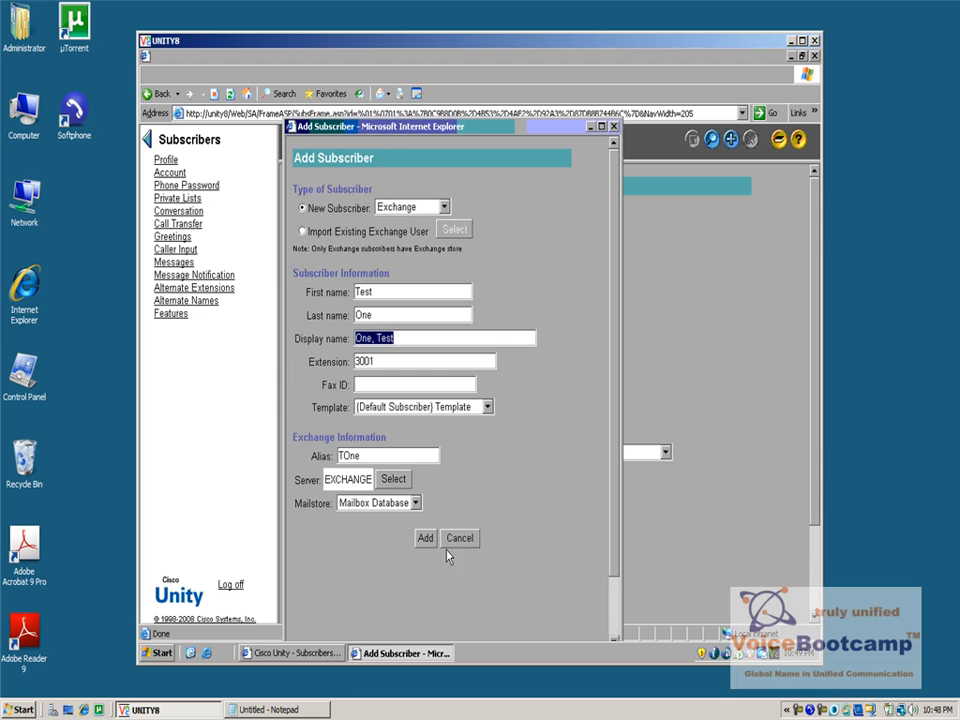
left_click(425, 538)
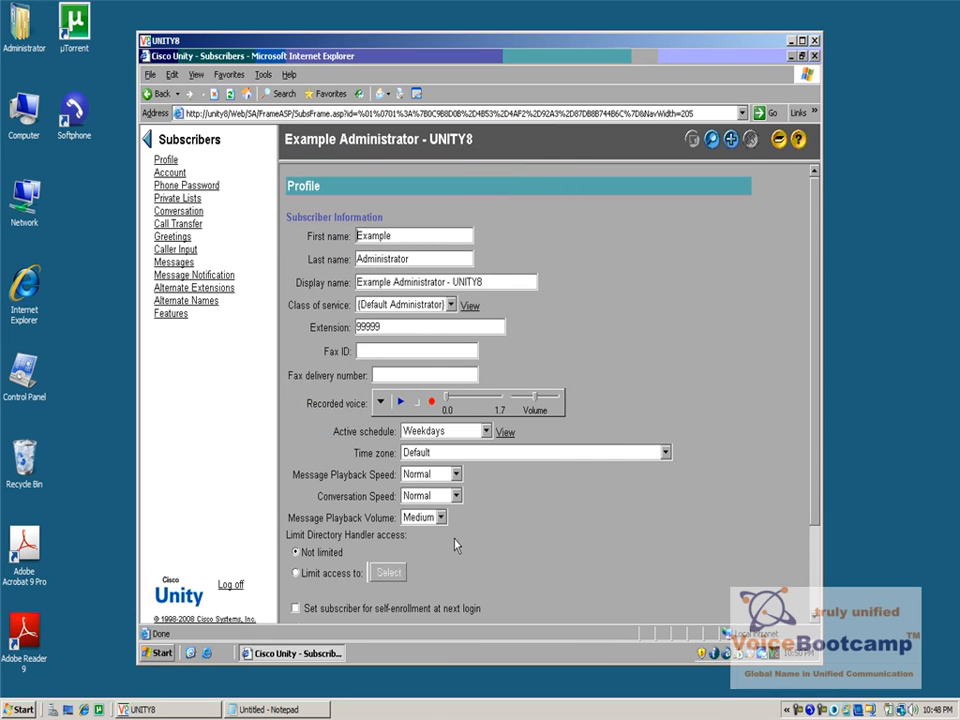